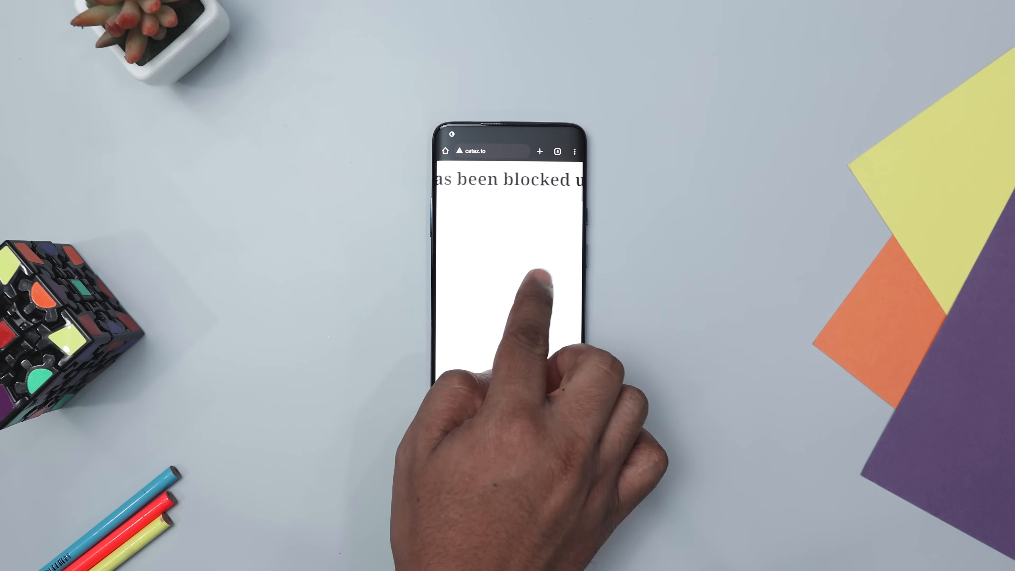
- Load cataz.to in Ceno and bring up the Clear Ceno cache and app data warning
click(482, 151)
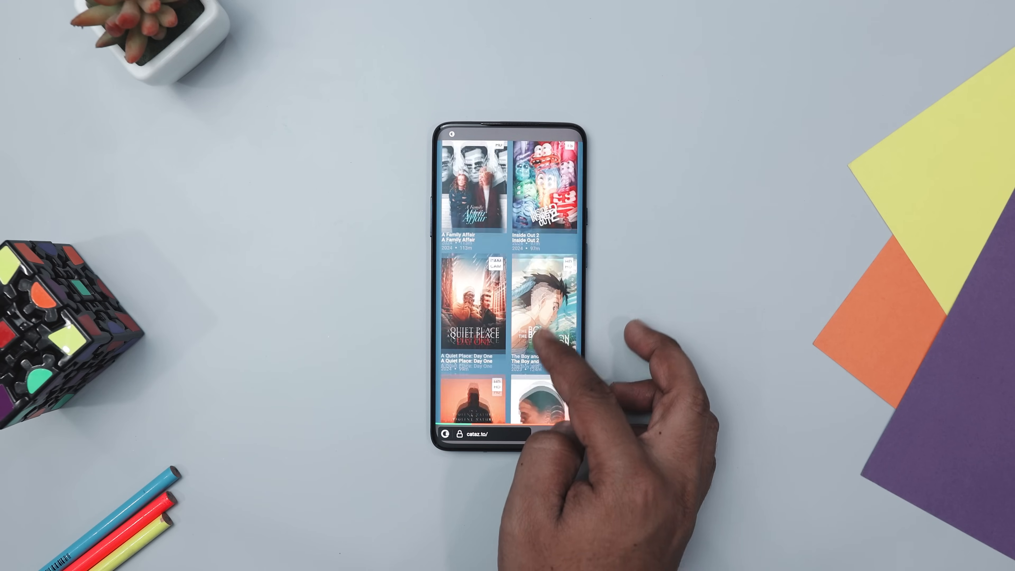
scroll(down, 3)
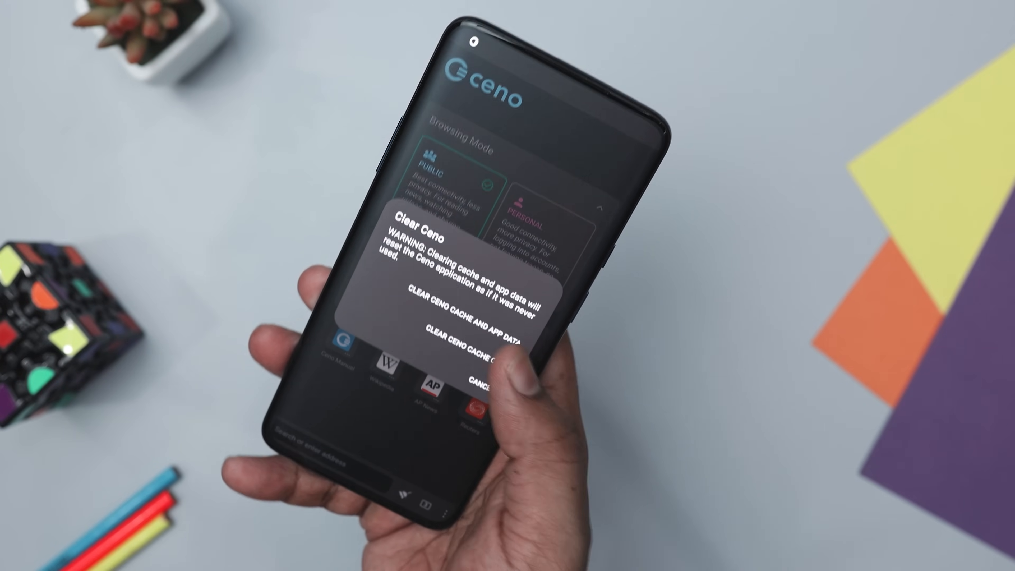
click(463, 321)
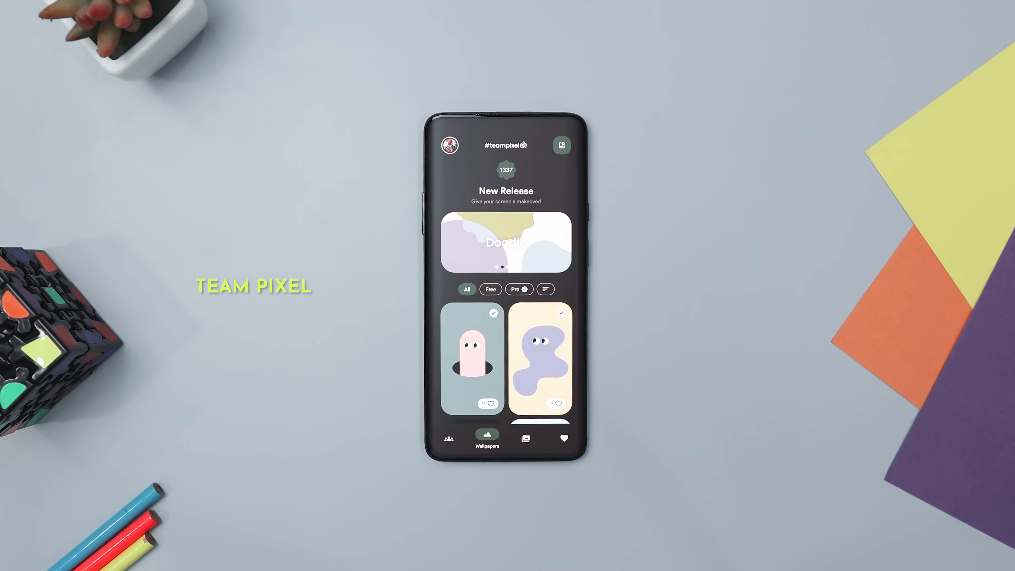
- Scroll the Wallpapers feed down to the Pixel Exclusive collection
scroll(down, 3)
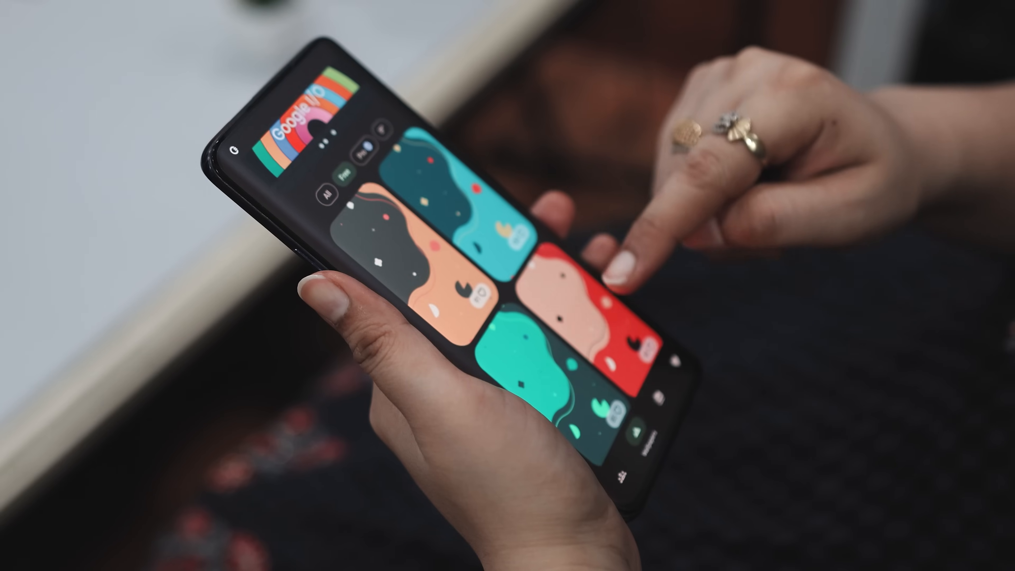
scroll(down, 3)
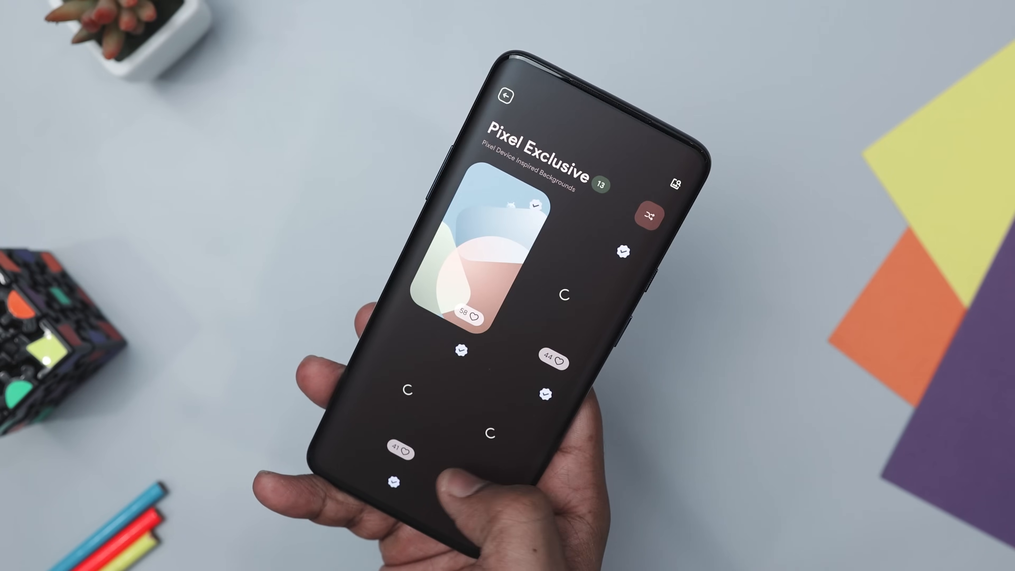
- Preview a wallpaper, return to Community and preview the Batman wallpaper full screen
click(507, 96)
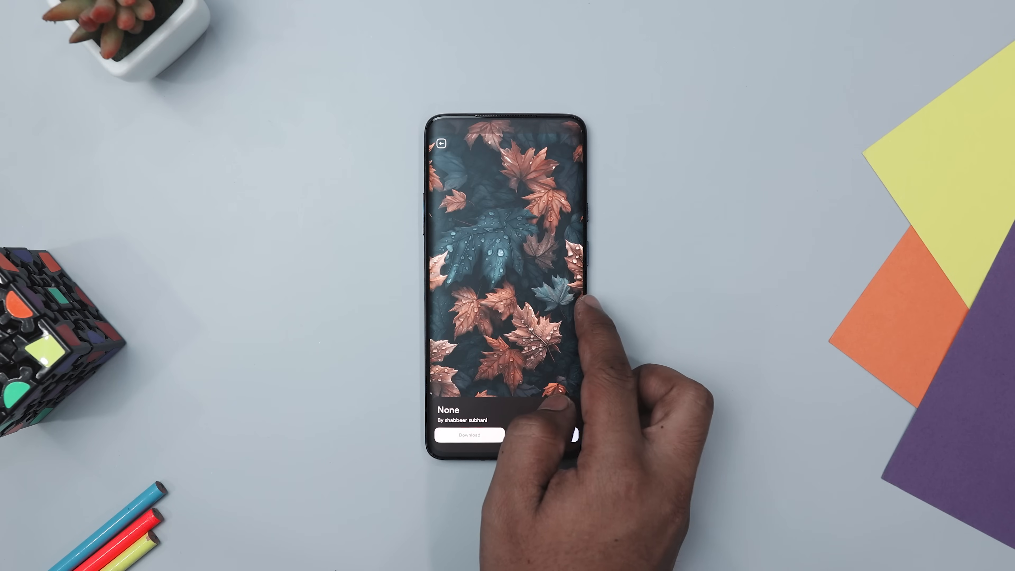
click(443, 142)
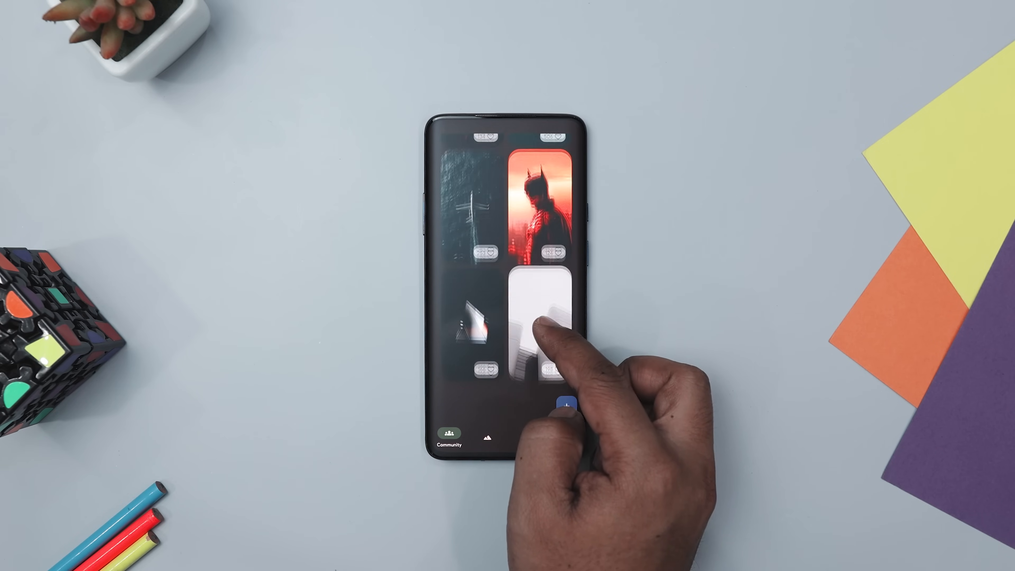
click(540, 194)
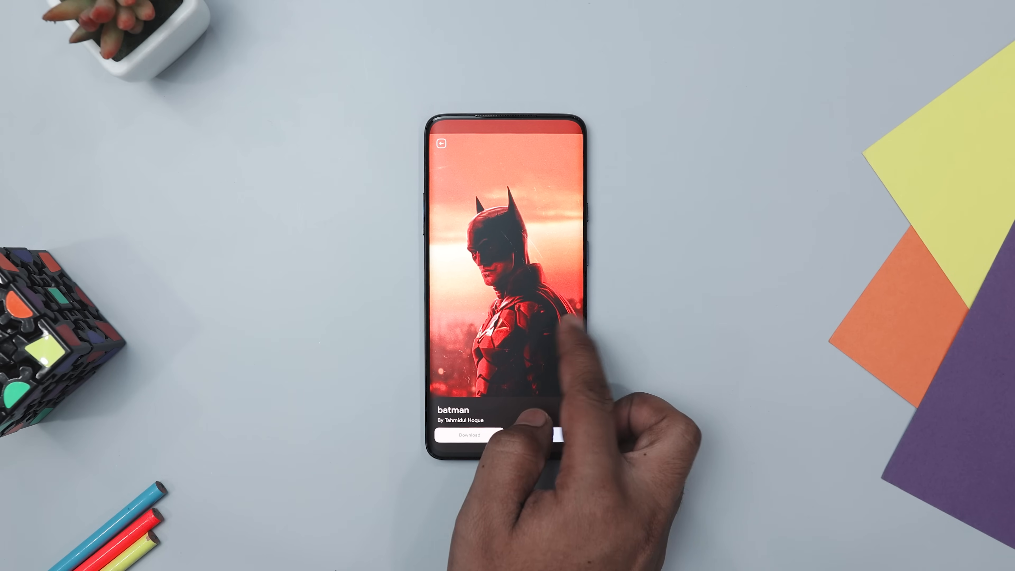
click(440, 143)
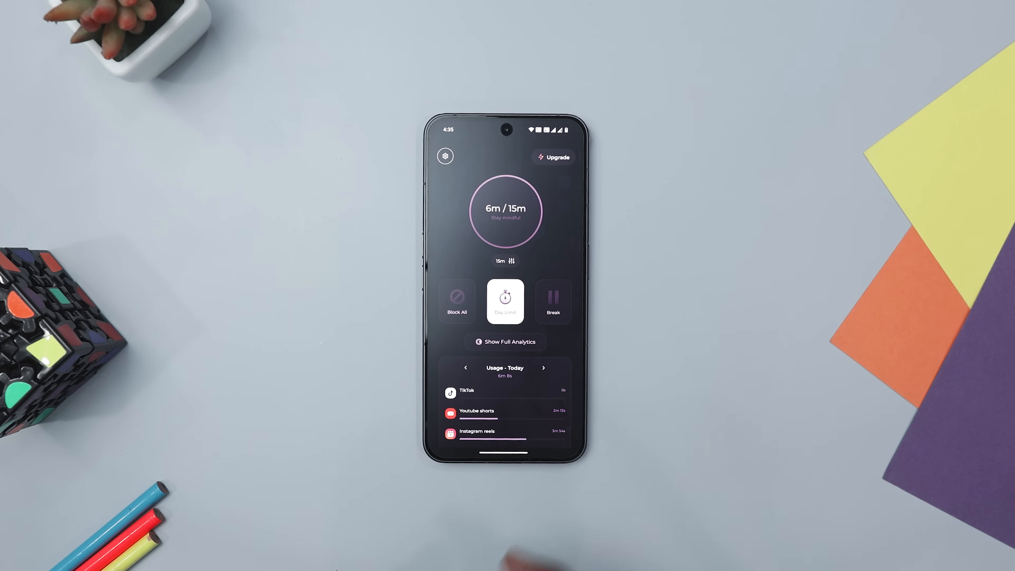
- Show Full Analytics with today's 6 minutes and the 7-day YouTube Shorts chart
scroll(down, 3)
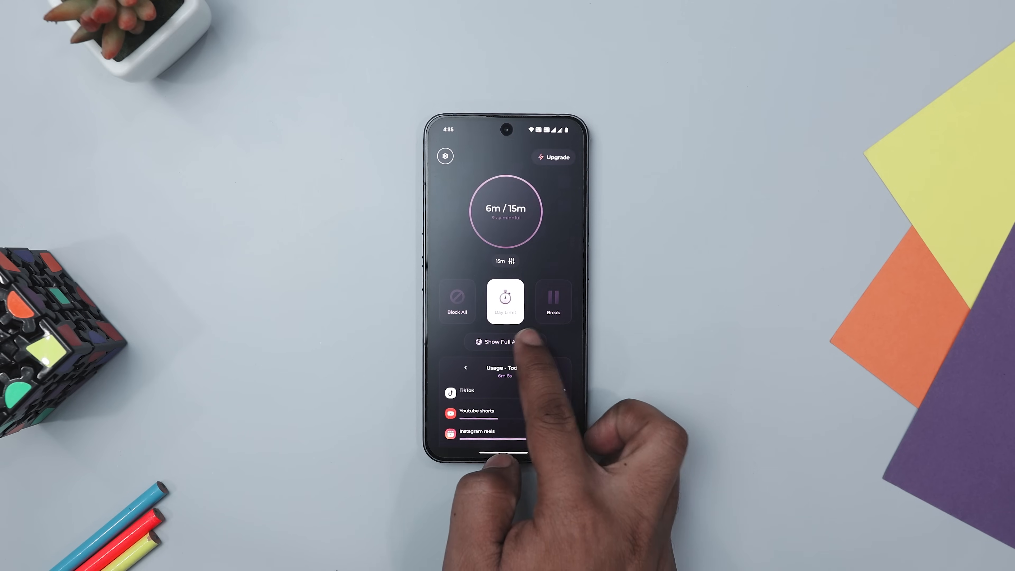
click(504, 342)
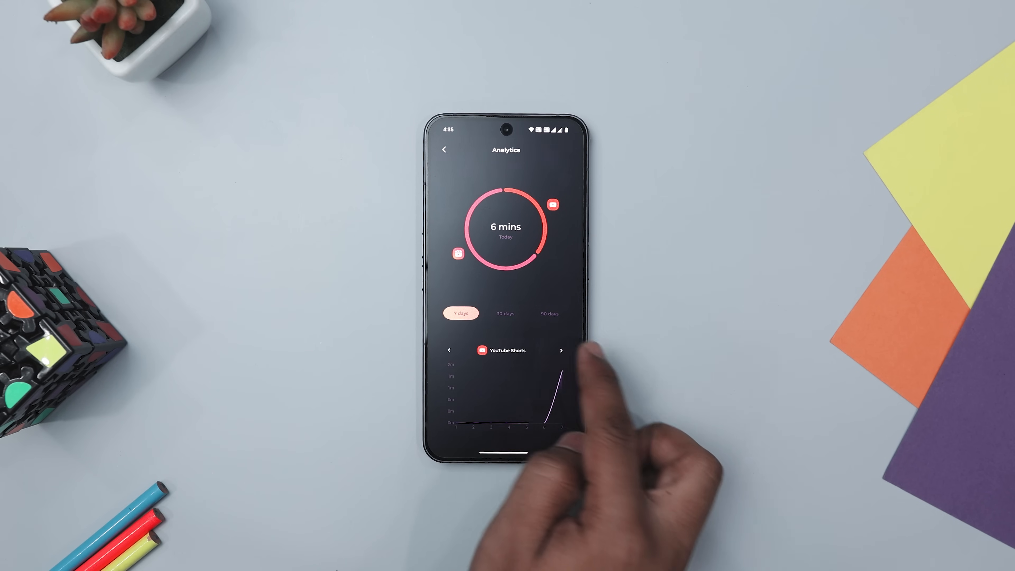
- Return to the Stop Scroll home screen and Block All short-video apps
click(561, 350)
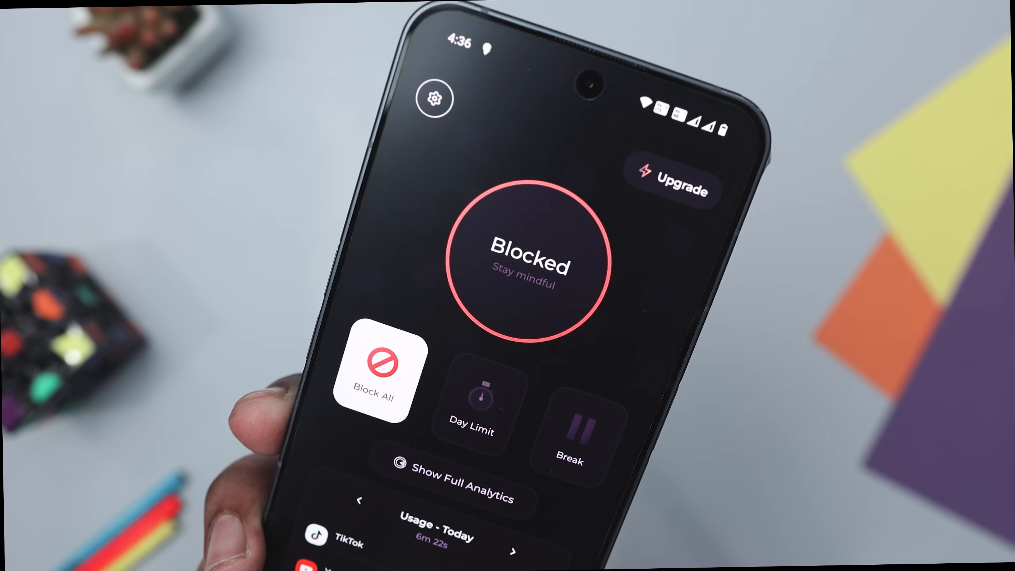
scroll(down, 3)
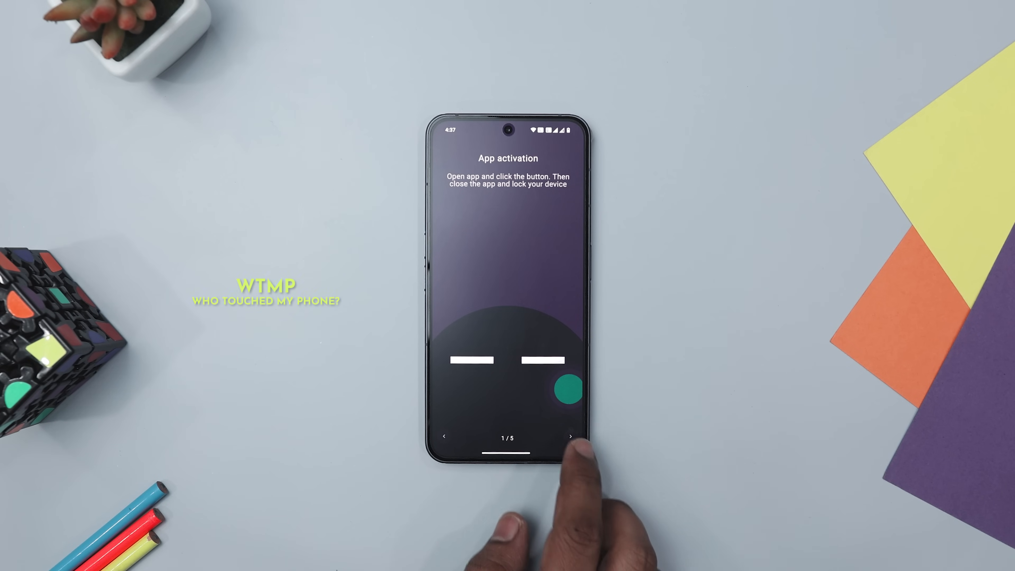
- Advance through WTMP's five onboarding pages to the empty reports screen
click(568, 436)
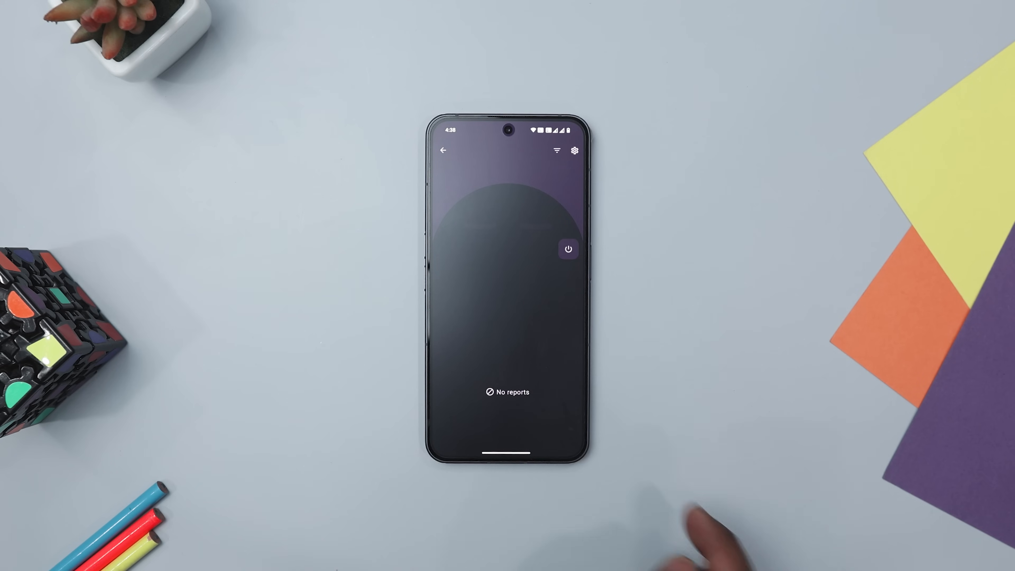
- Activate WTMP monitoring and view the logged unlock attempt reports
click(568, 249)
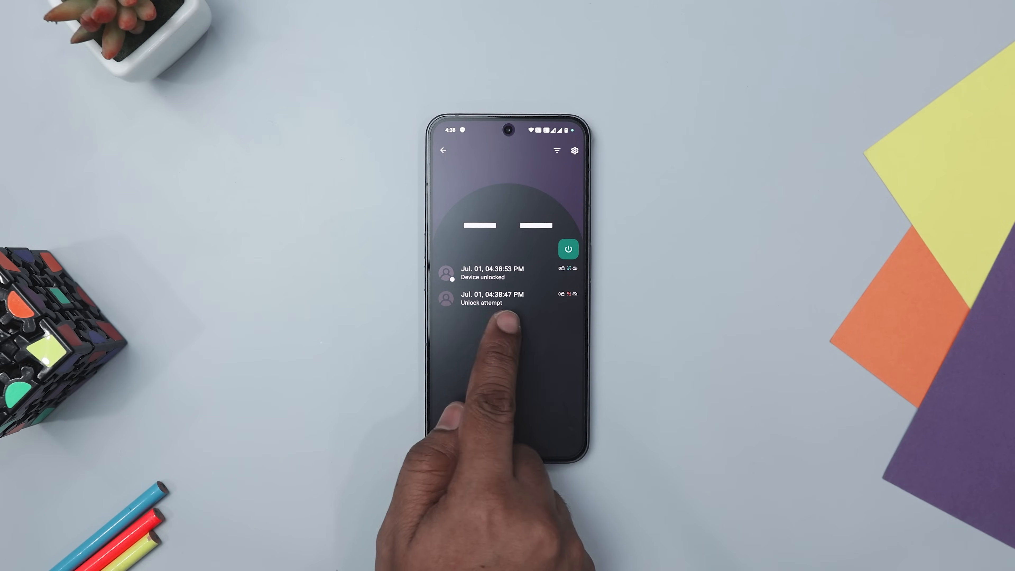
click(492, 299)
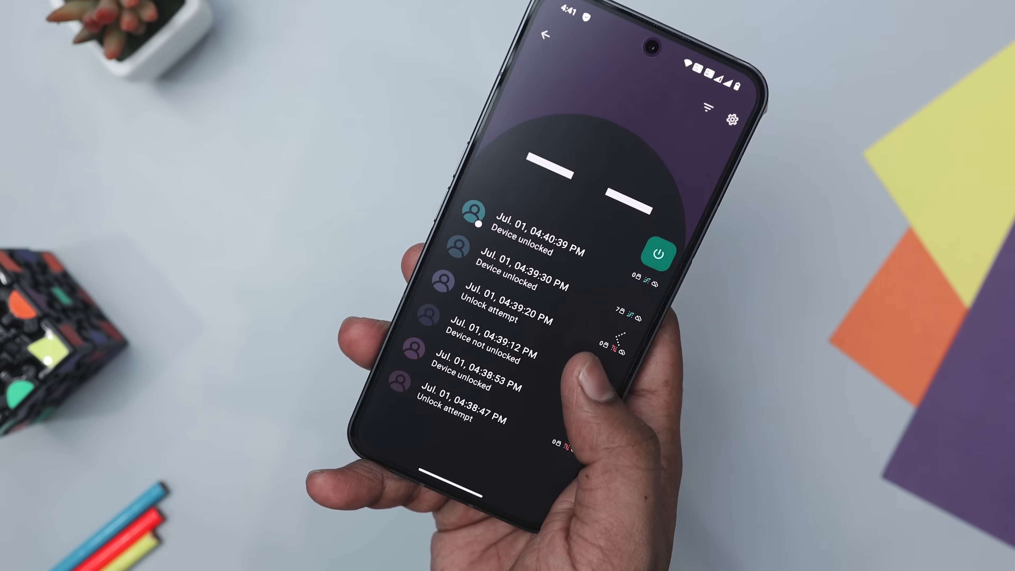
click(482, 311)
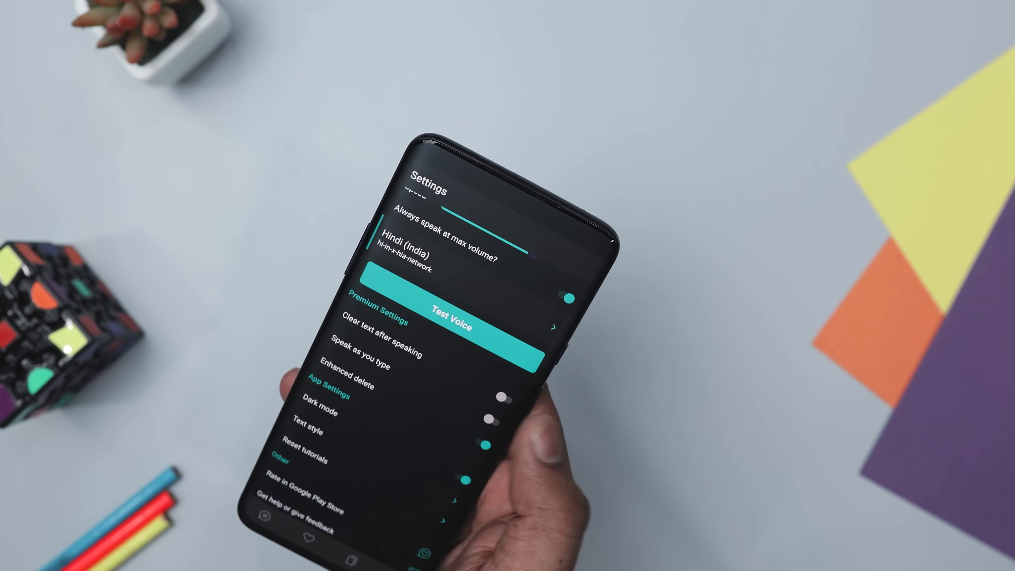
- Scroll My Voice settings through Hindi (India) voice, Premium Settings and App Settings
scroll(down, 3)
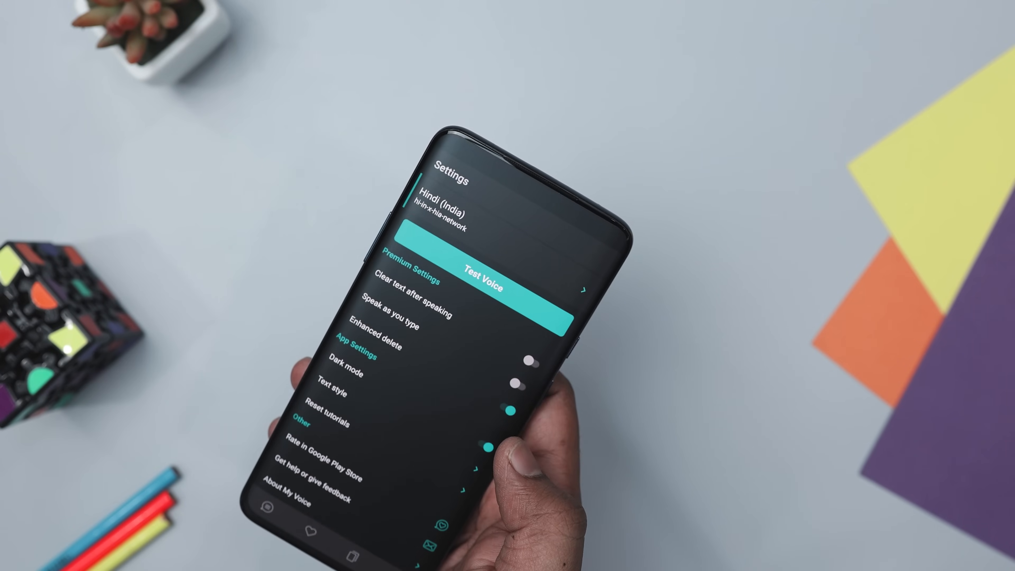
scroll(down, 3)
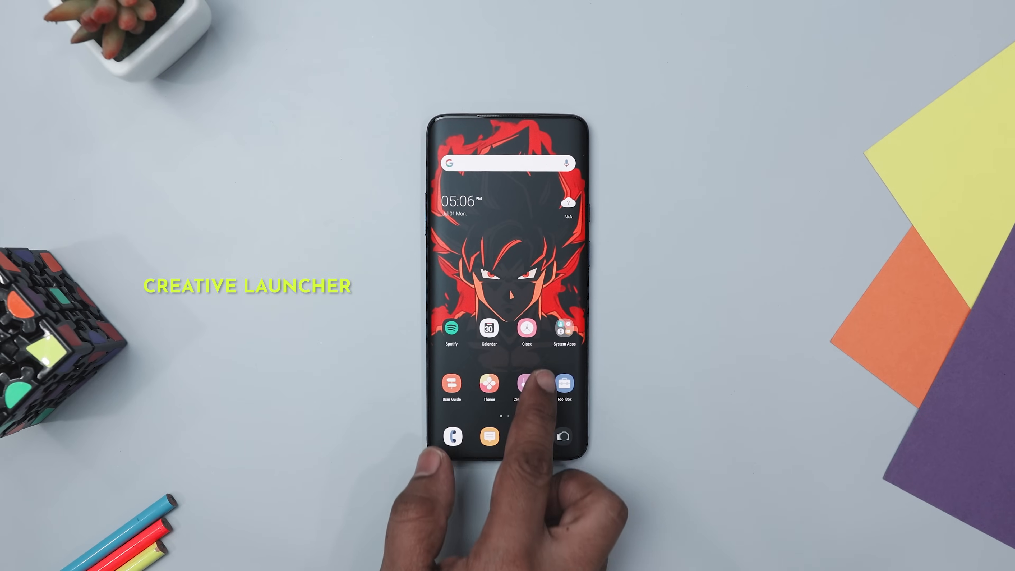
- Return to the Creative Launcher desktop with the dark anime wallpaper and icon grid
click(526, 389)
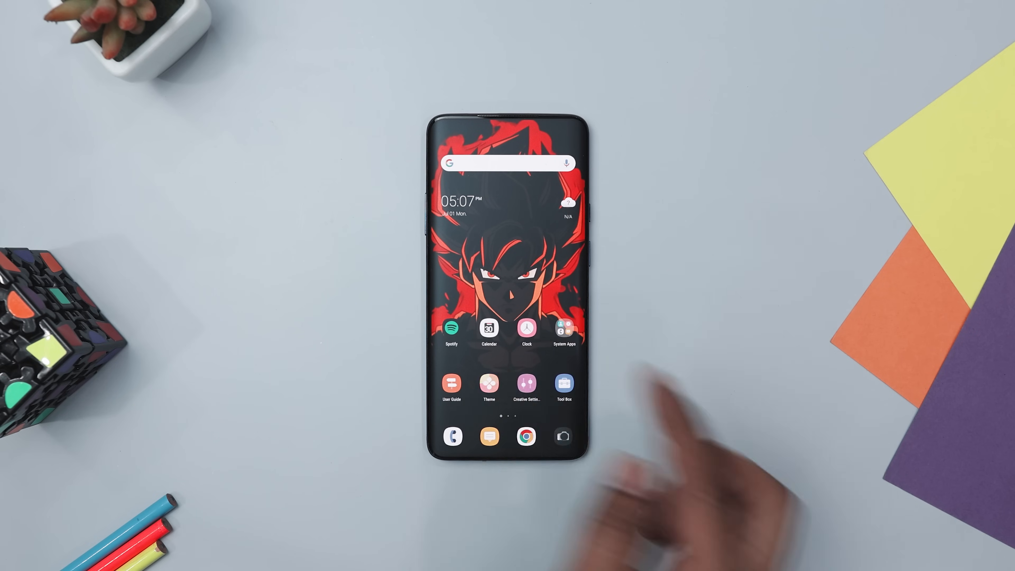
- Browse the Theme Feed's home-screen theme previews
click(488, 389)
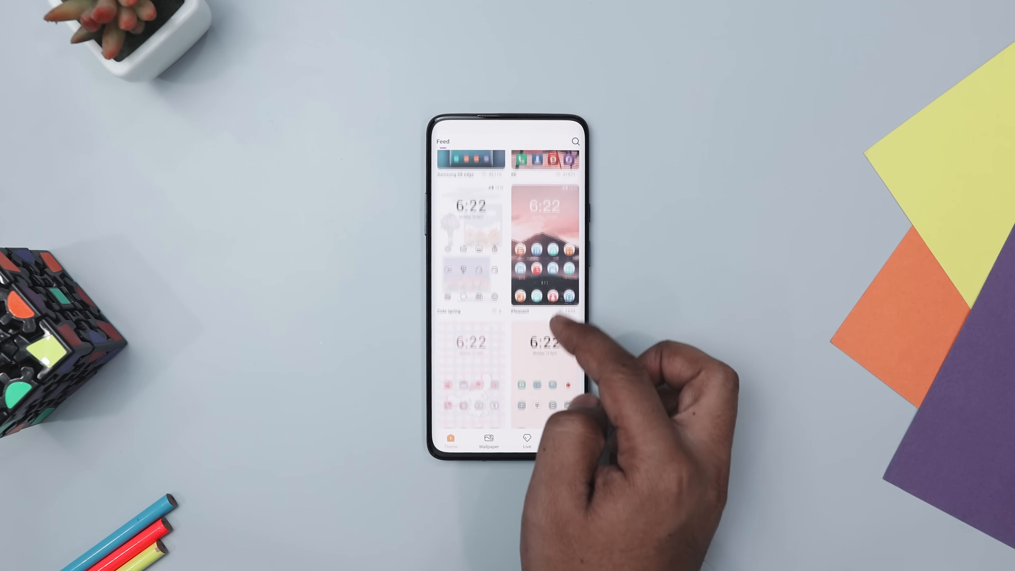
scroll(down, 3)
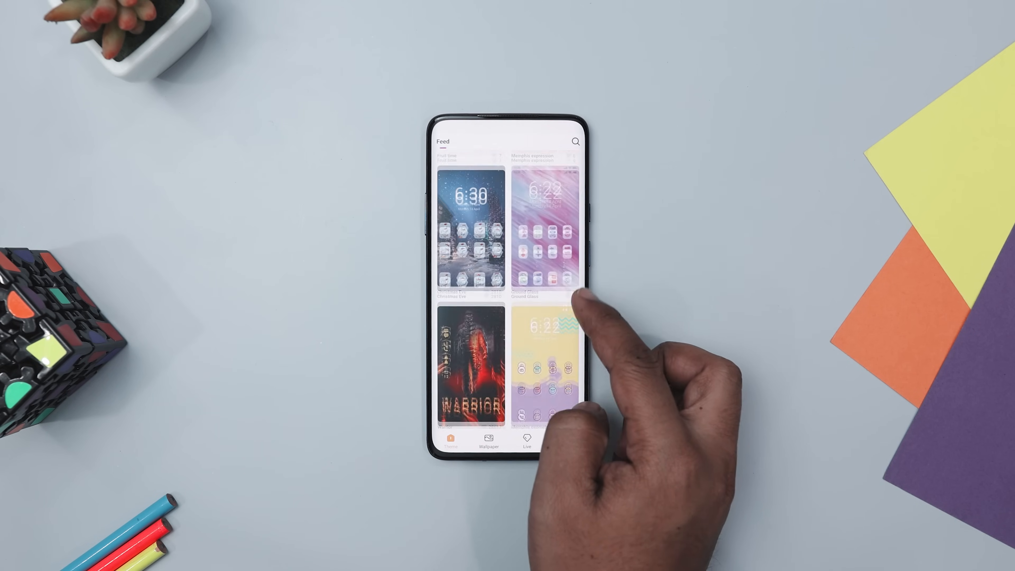
scroll(down, 3)
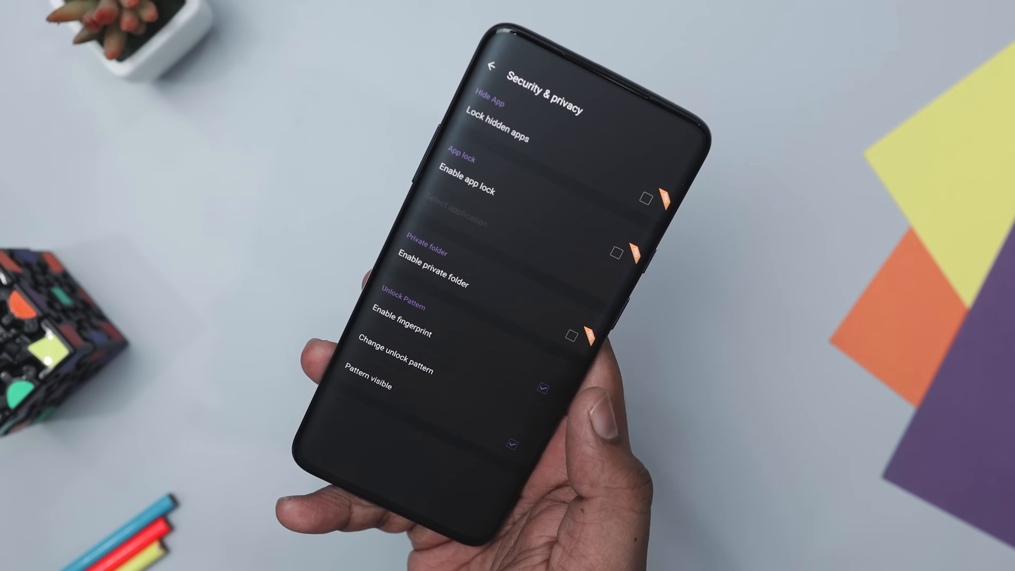
- Leave Security & privacy for the main settings list and choose another entry there
click(479, 70)
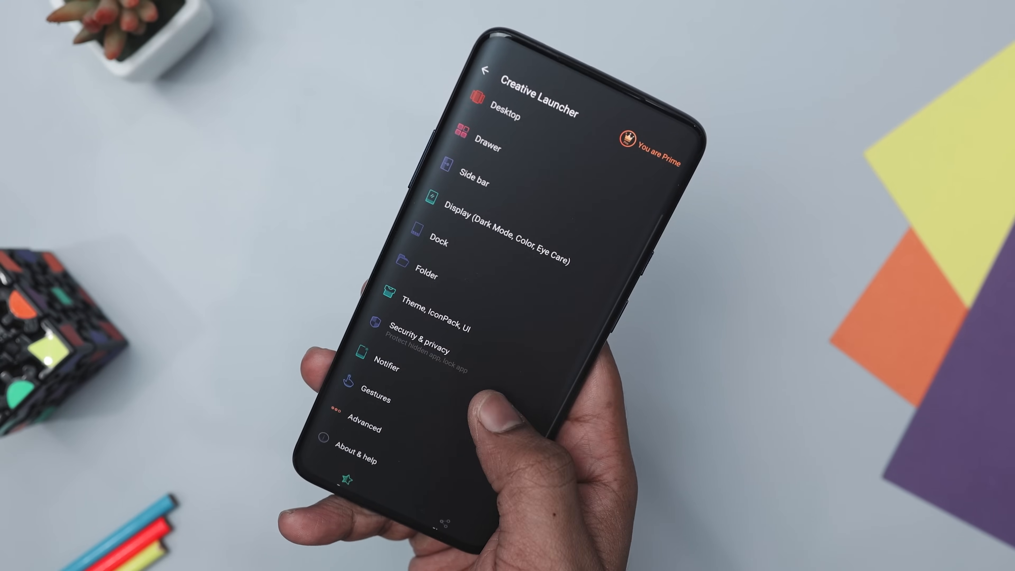
click(374, 397)
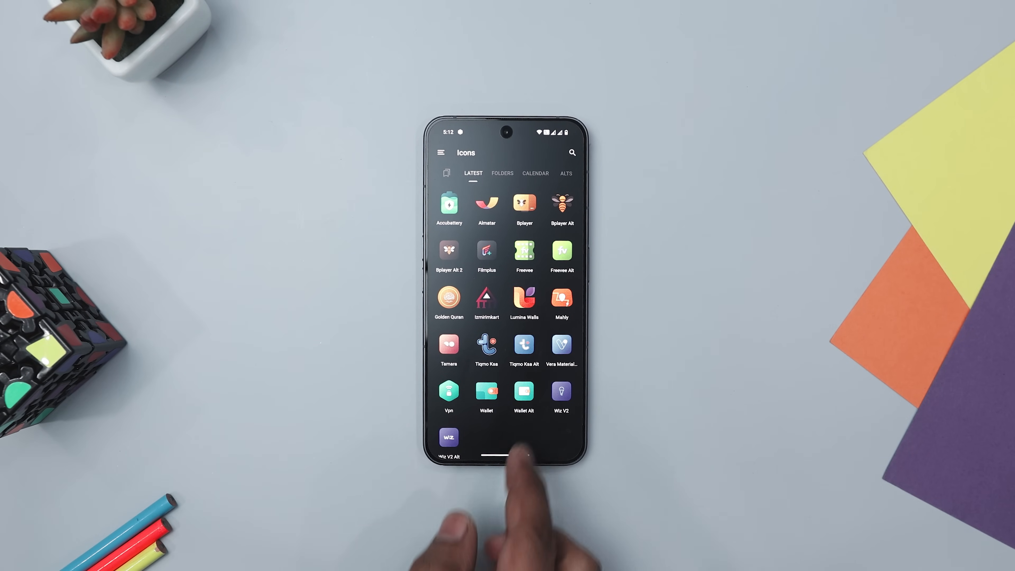
- Switch the Icons screen from Latest to letter A and browse those icons
click(535, 173)
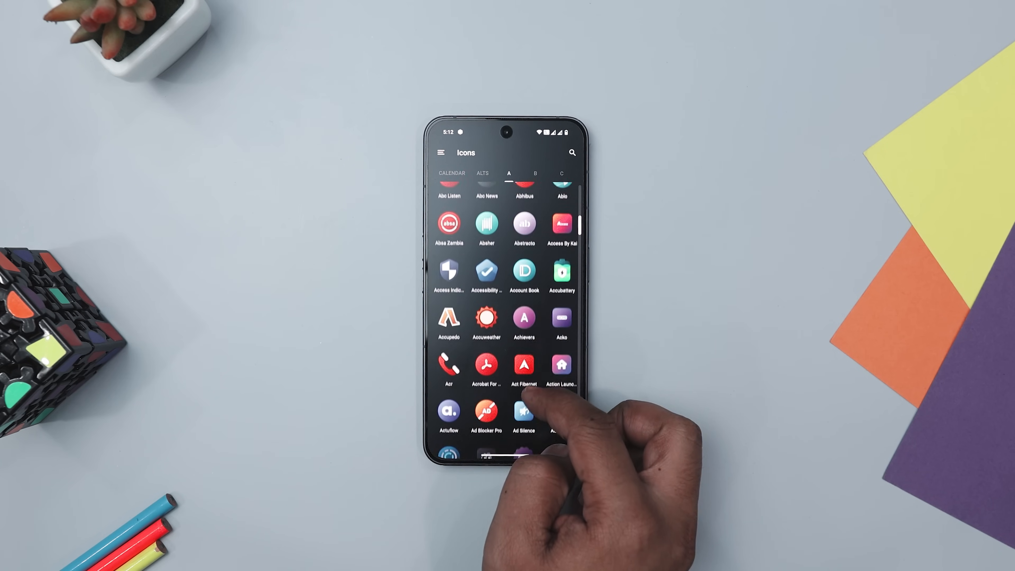
scroll(down, 3)
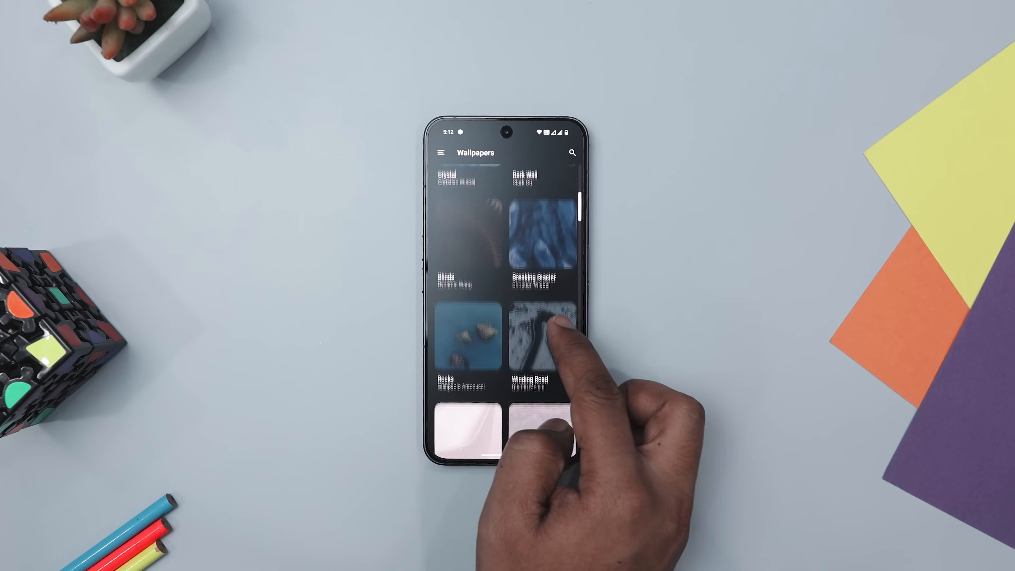
- Preview the Winding Road wallpaper full-screen from the Wallpapers gallery
click(543, 330)
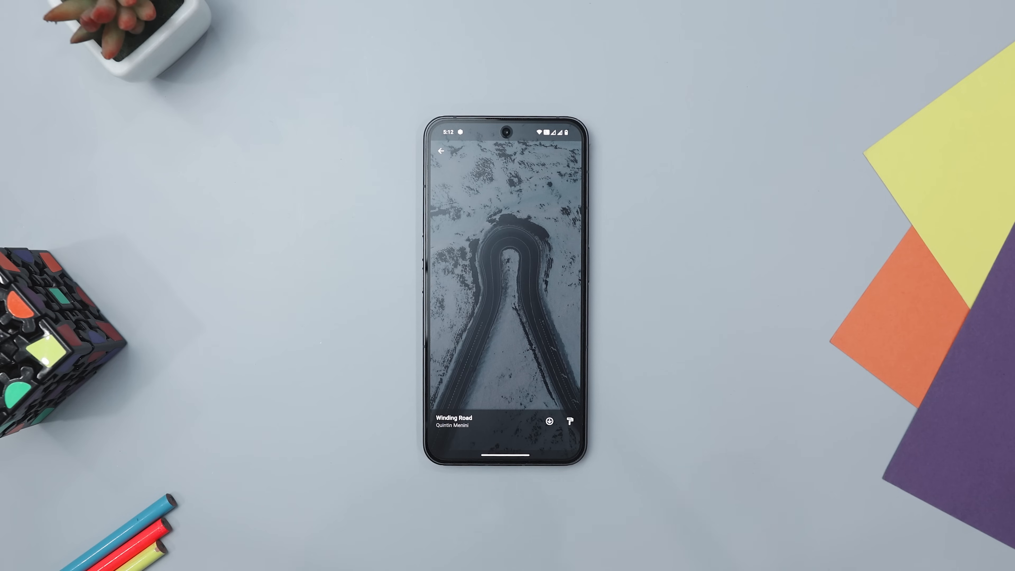
click(441, 150)
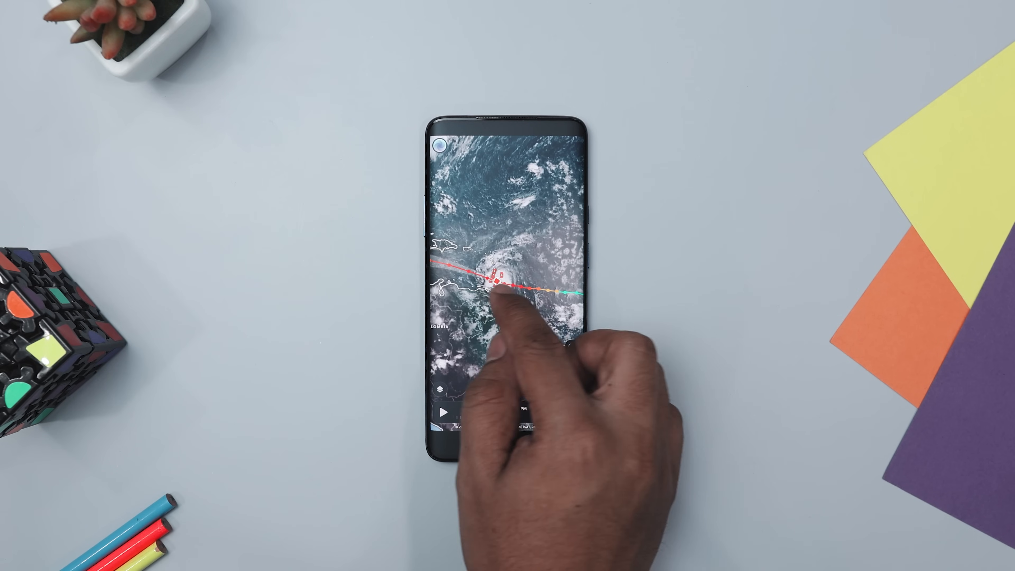
- Show the track details for Major Hurricane Beryl, then for Tropical Storm Chris near Mexico
click(497, 282)
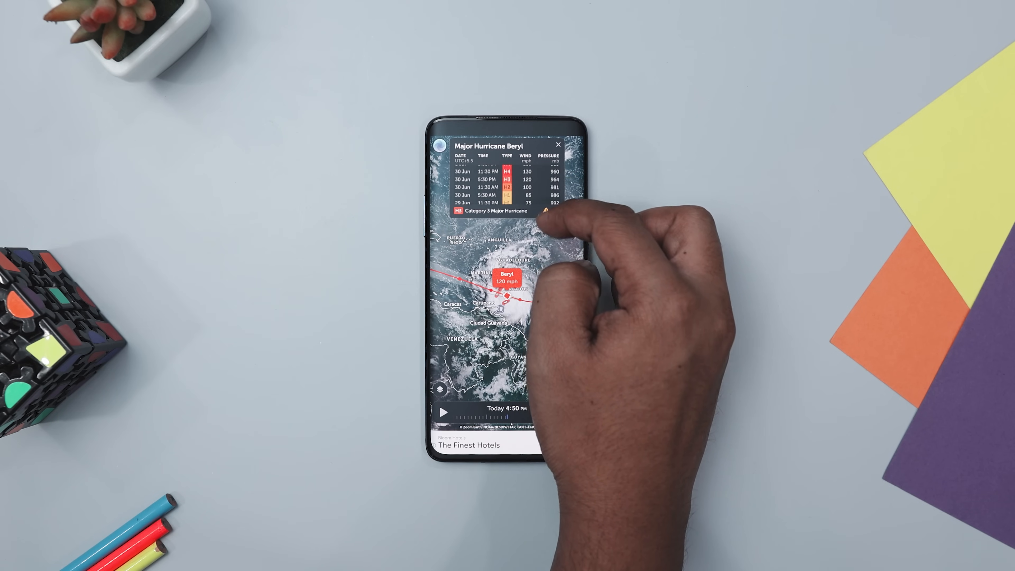
click(558, 144)
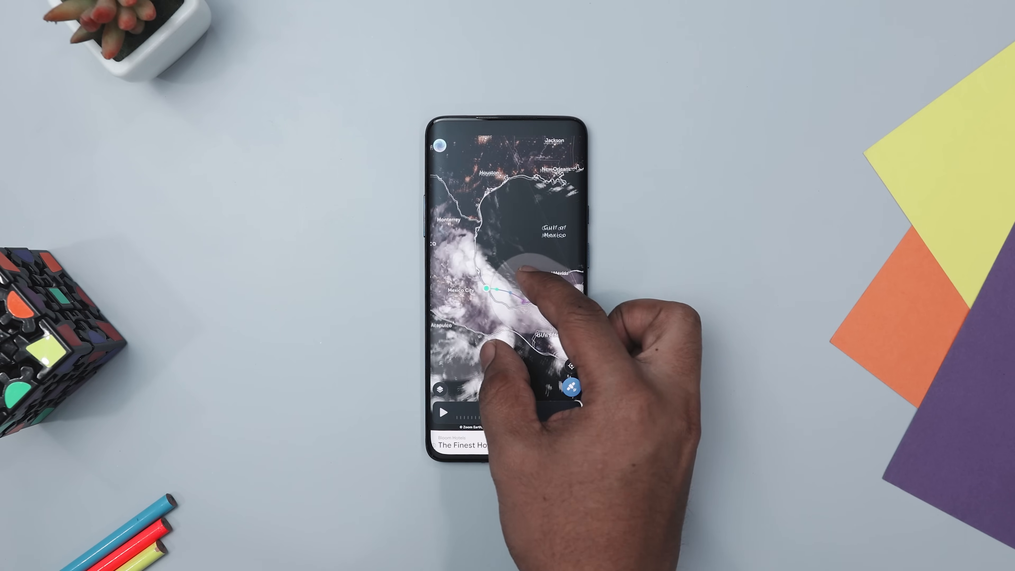
click(487, 289)
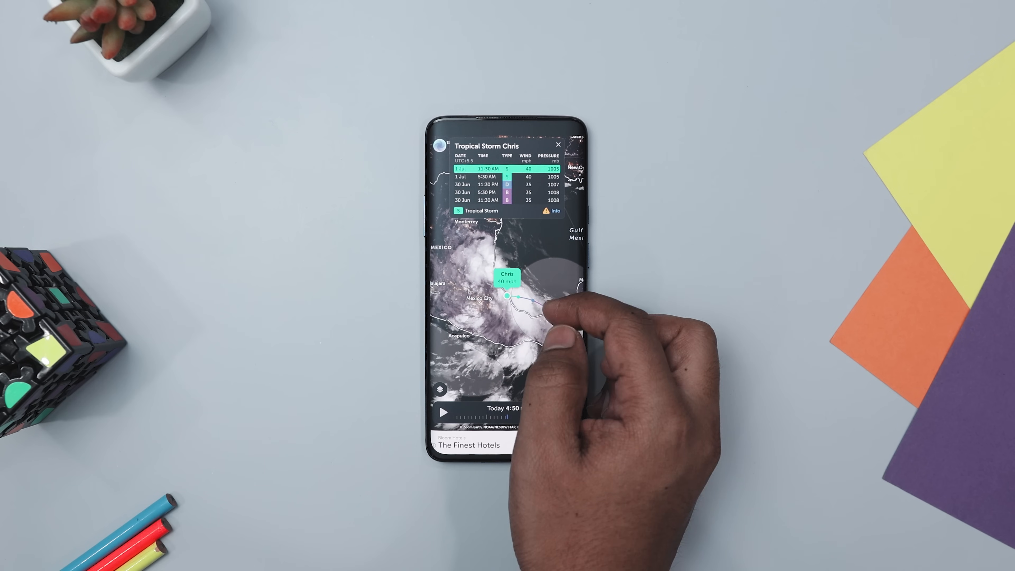
scroll(down, 3)
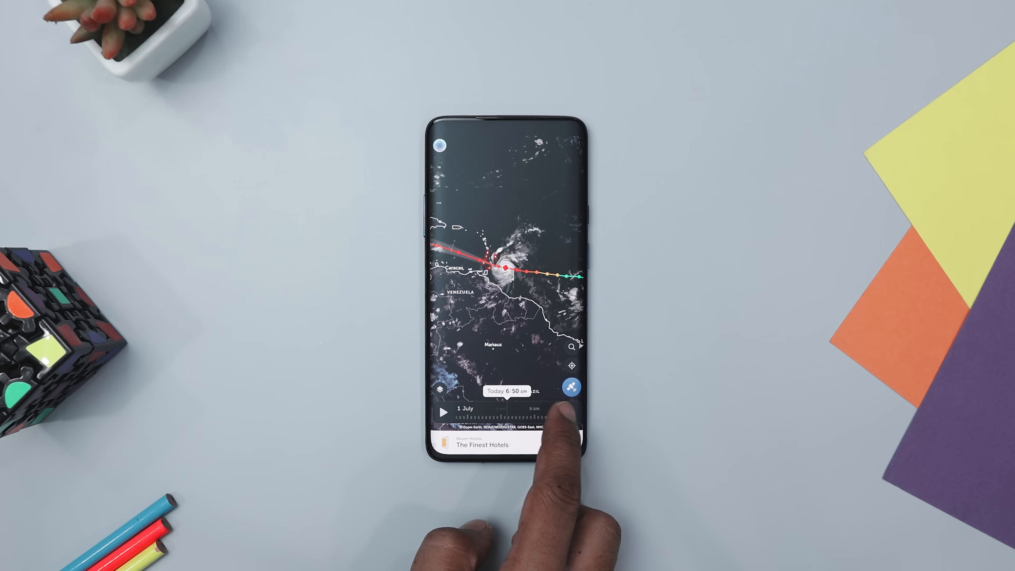
- Scrub the timeline back to yesterday, 30 June, then forward to 2:50 PM
drag(556, 421, 505, 421)
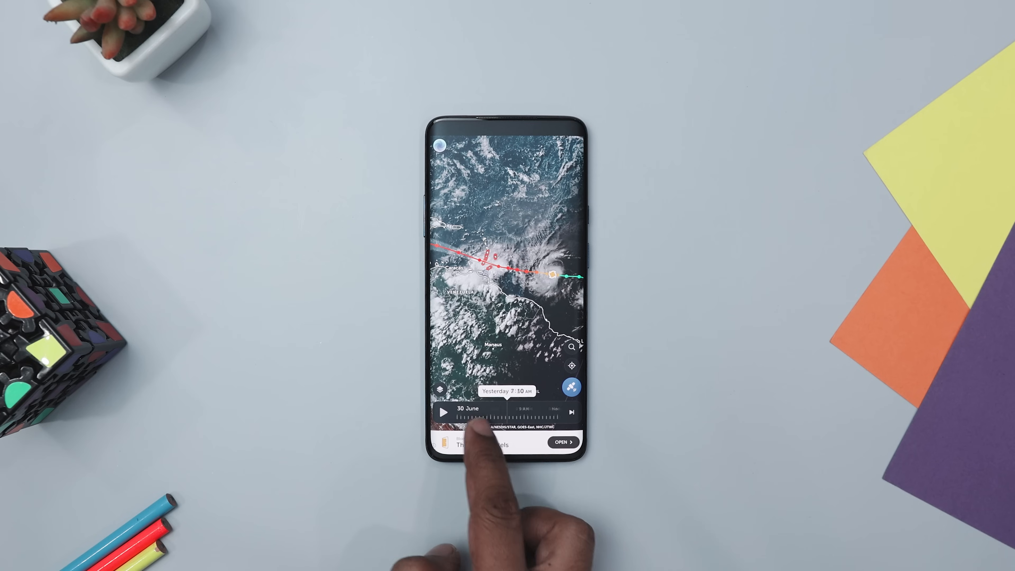
drag(492, 427, 544, 407)
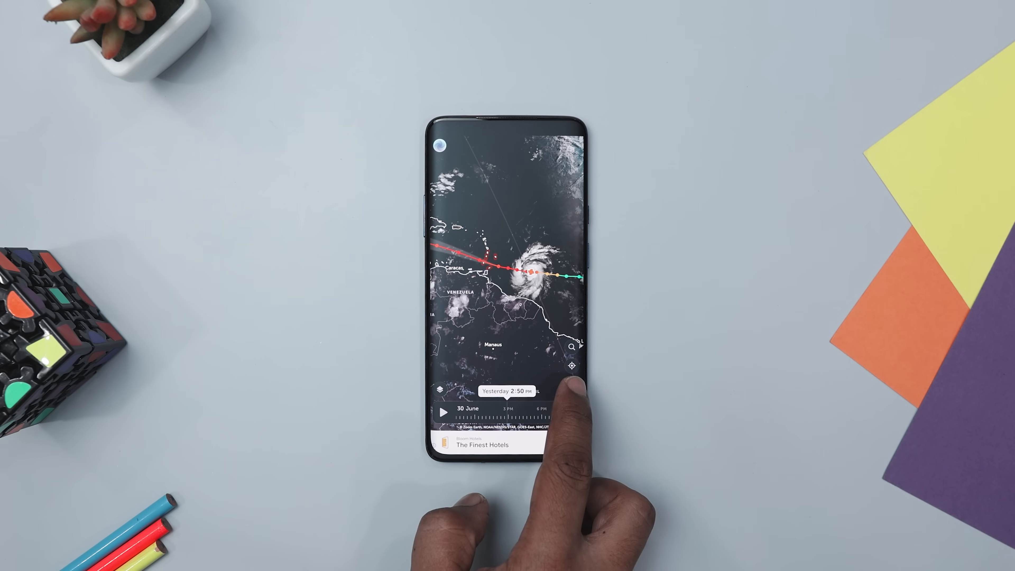
click(442, 390)
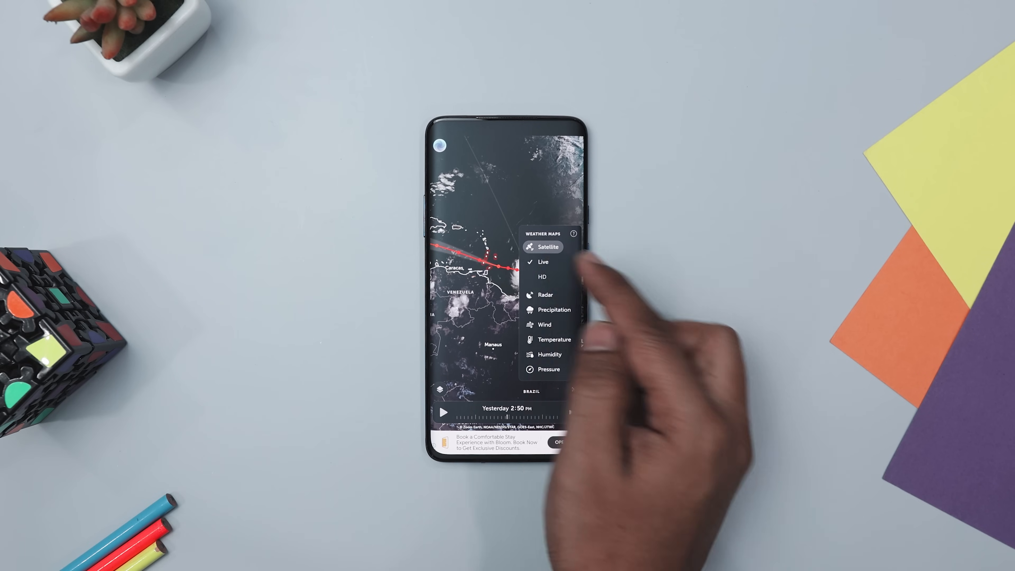
- Choose the Wind layer and accept the Wind Speed Forecast explanation
click(541, 277)
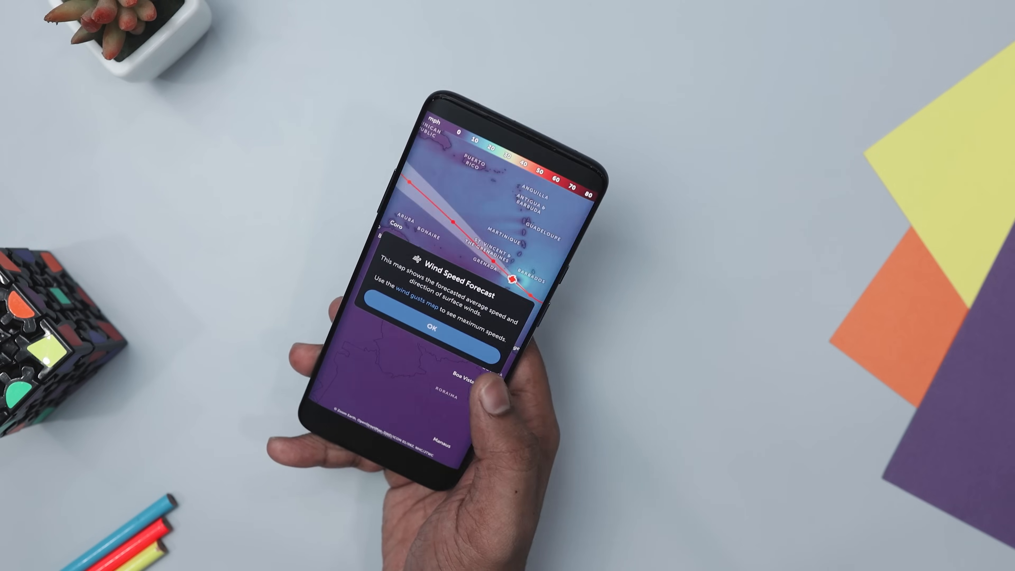
click(431, 329)
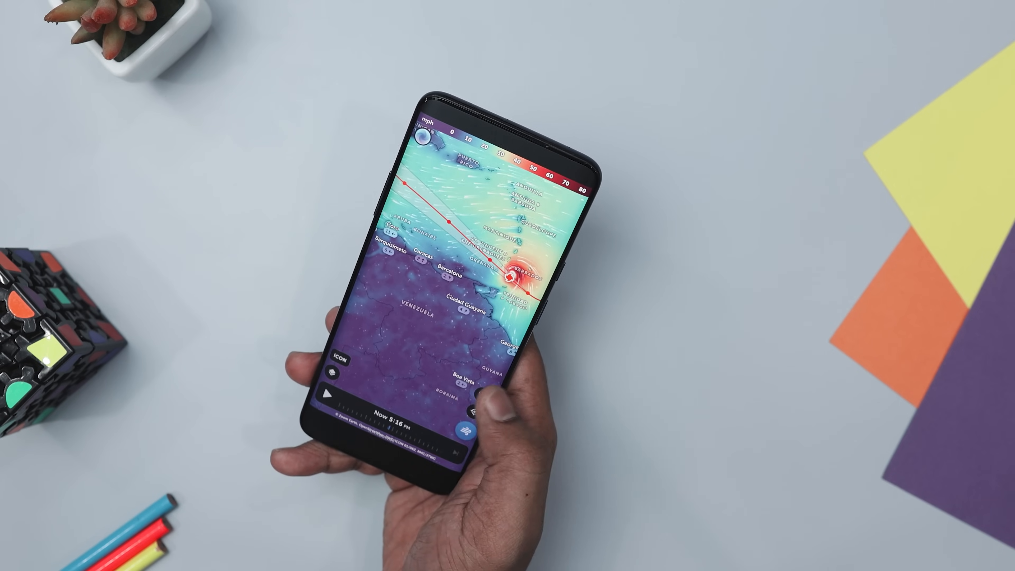